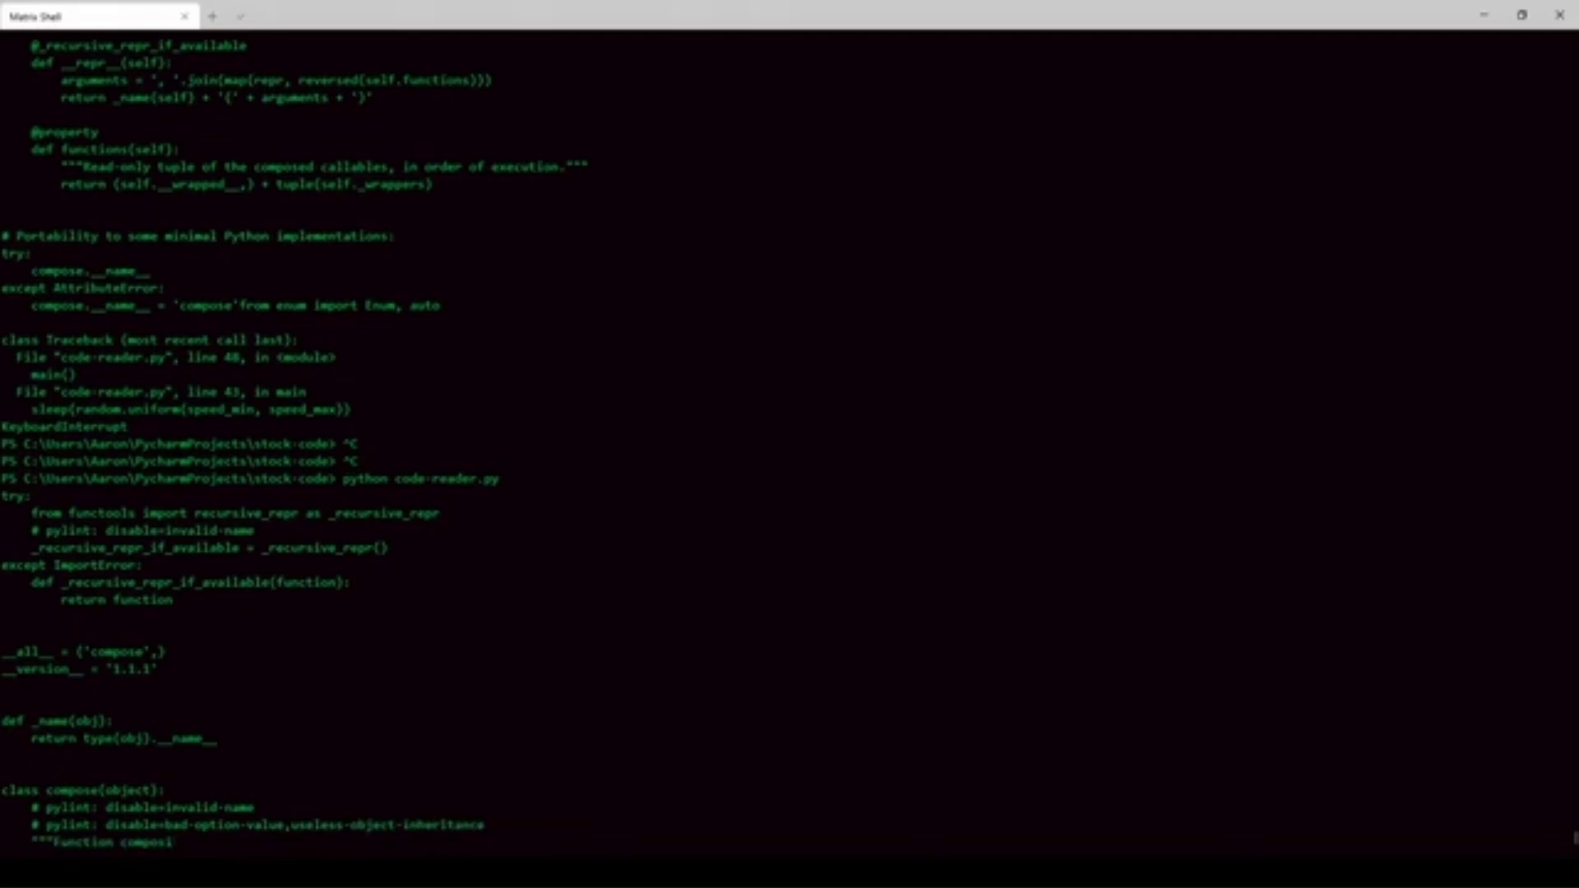
pyautogui.scroll(-3)
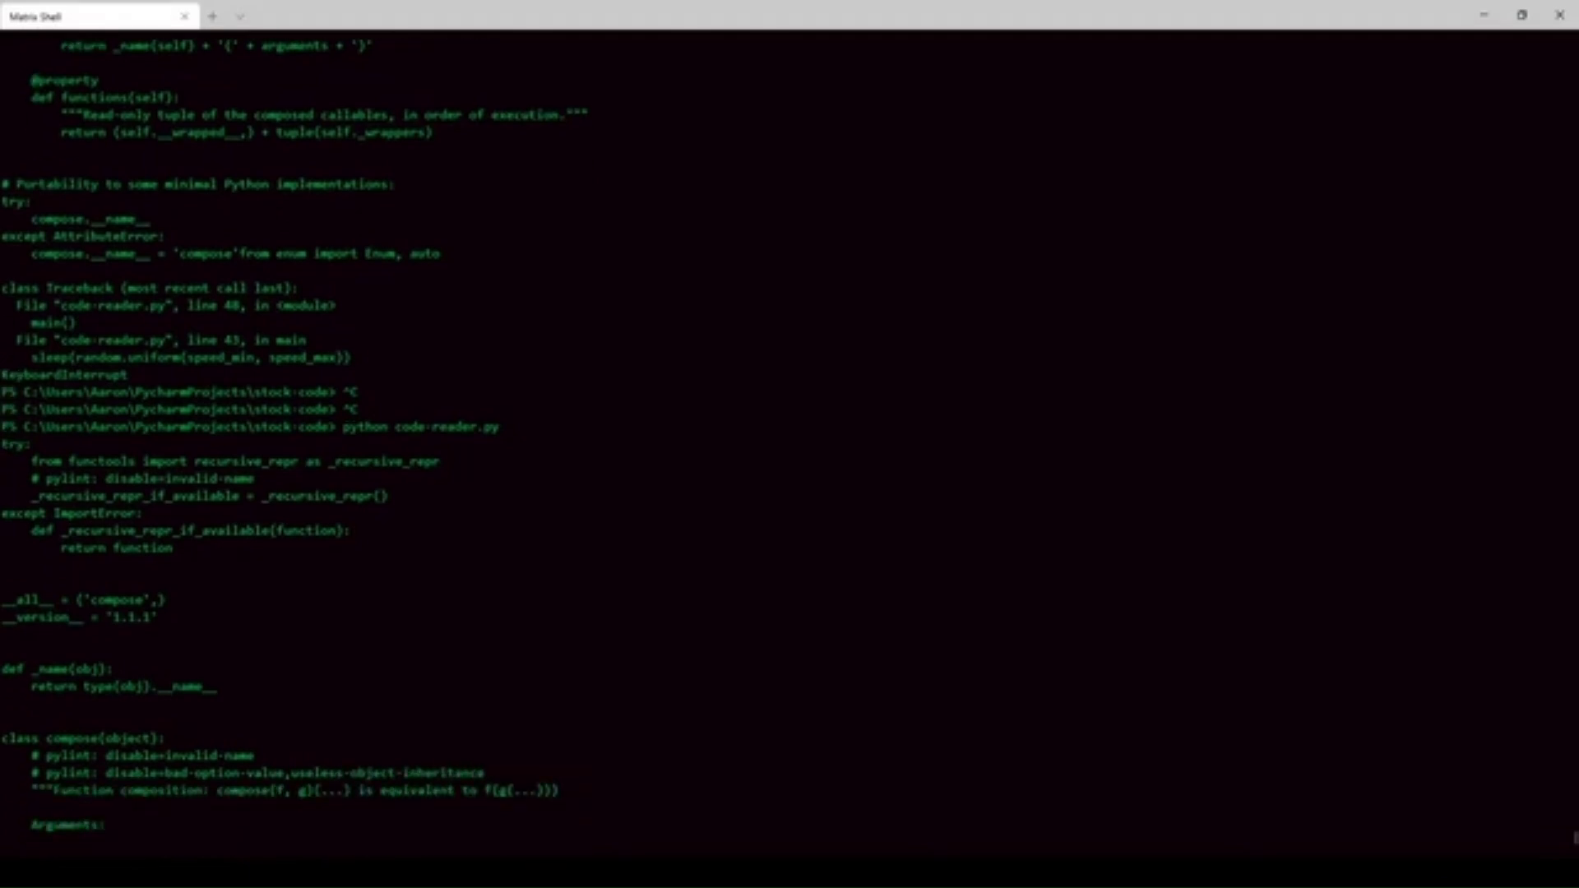
pyautogui.scroll(-3)
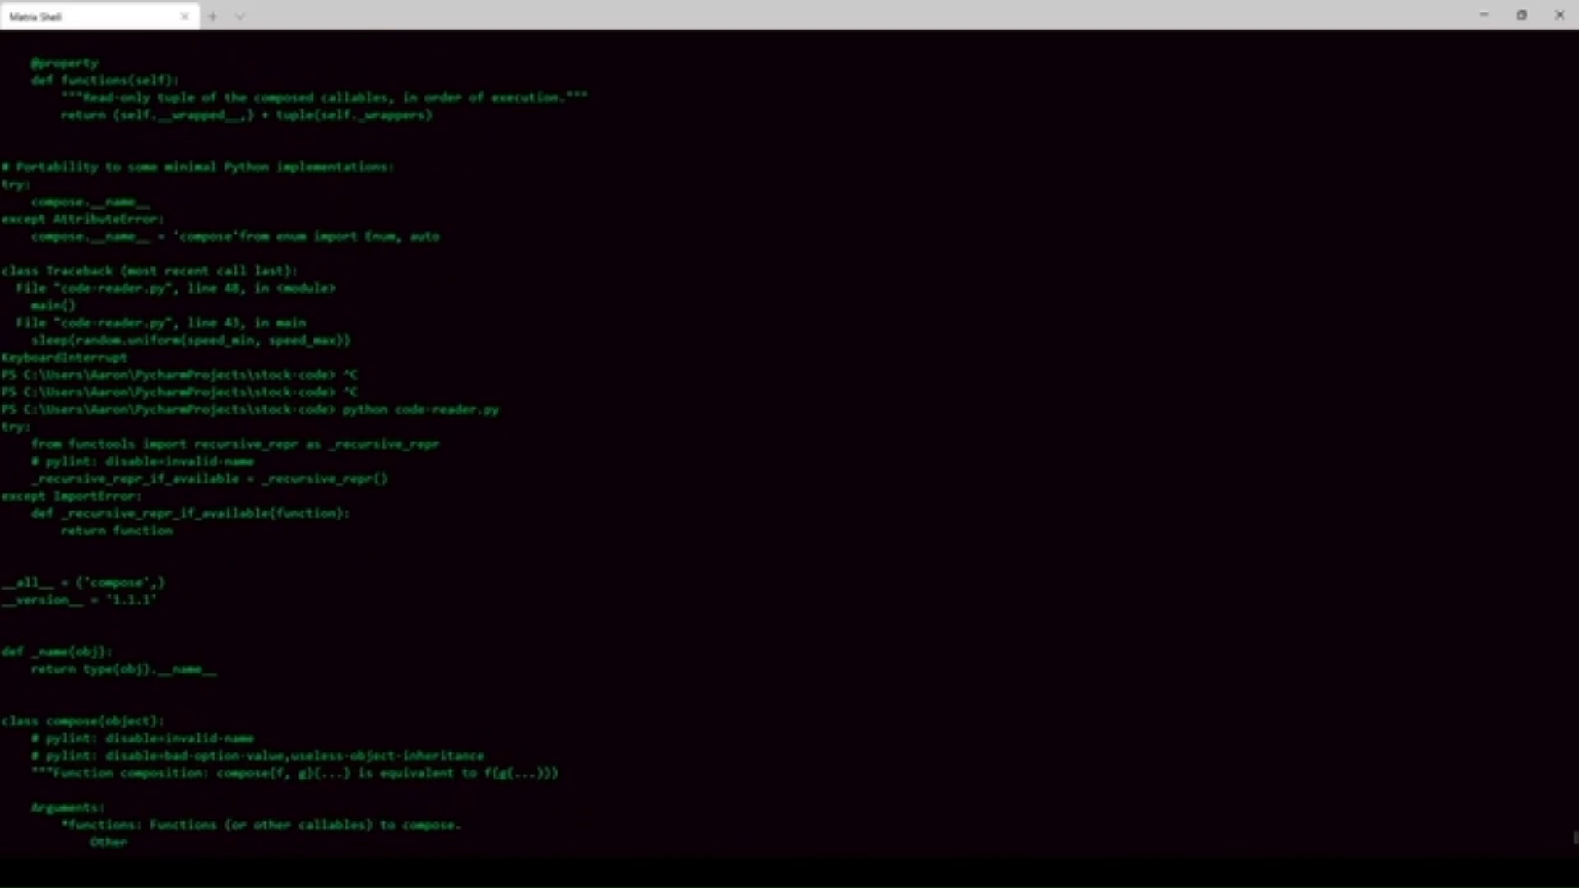